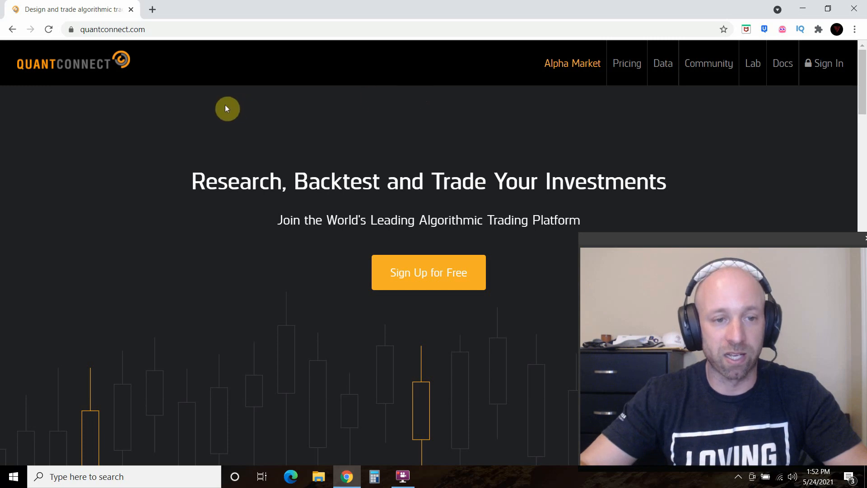
mouse_move(433, 291)
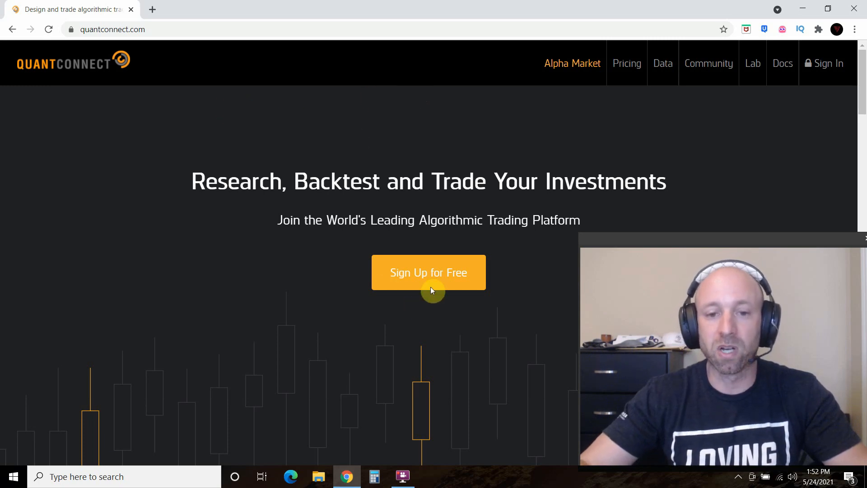
mouse_move(431, 272)
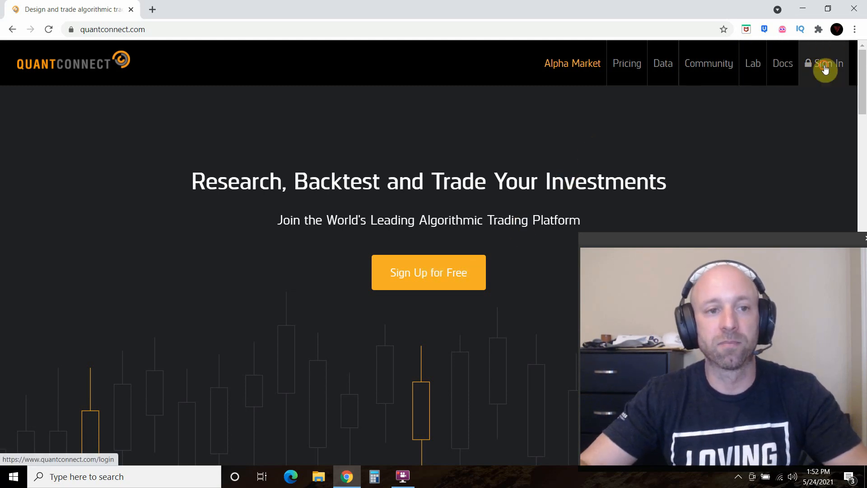
Sign in to QuantConnect using a Google account to reach the terminal dashboard
click(824, 63)
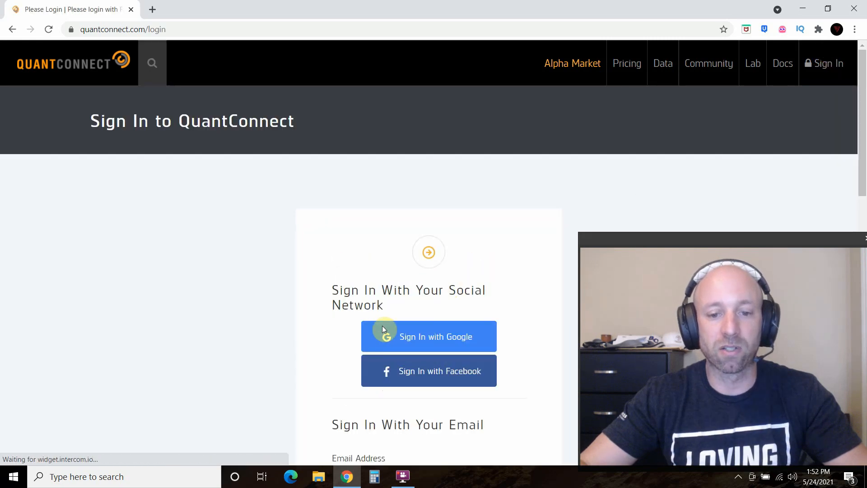
click(428, 336)
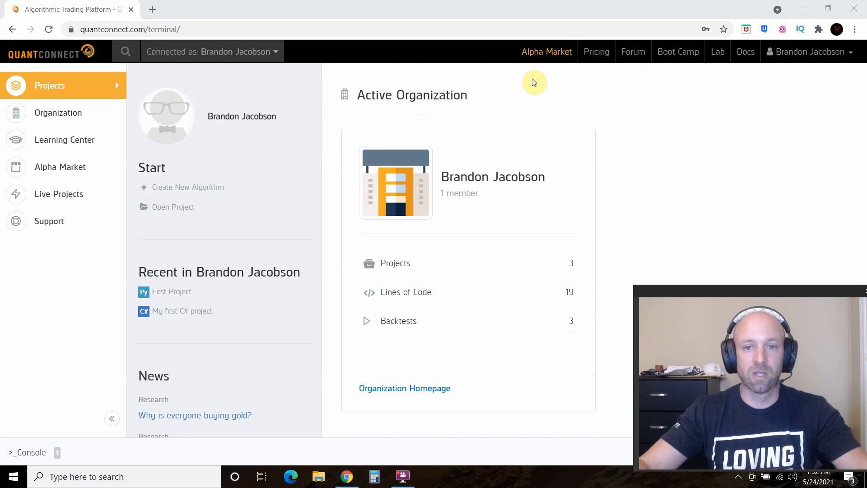
mouse_move(614, 76)
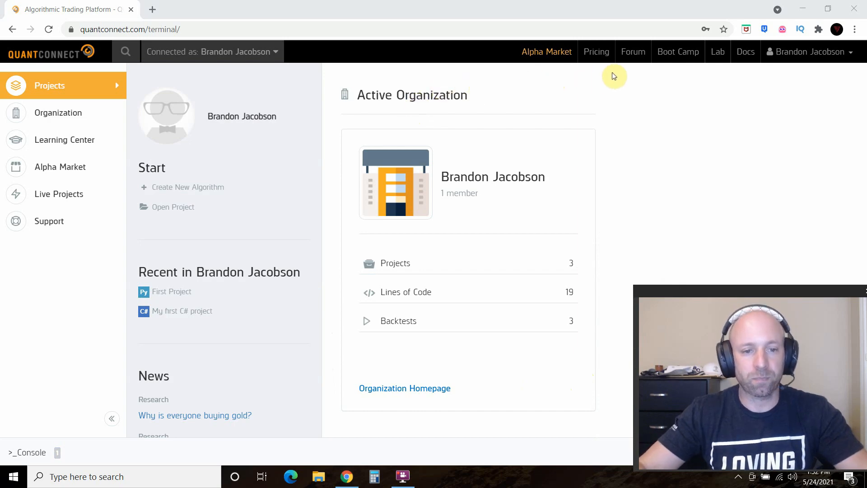
mouse_move(182, 291)
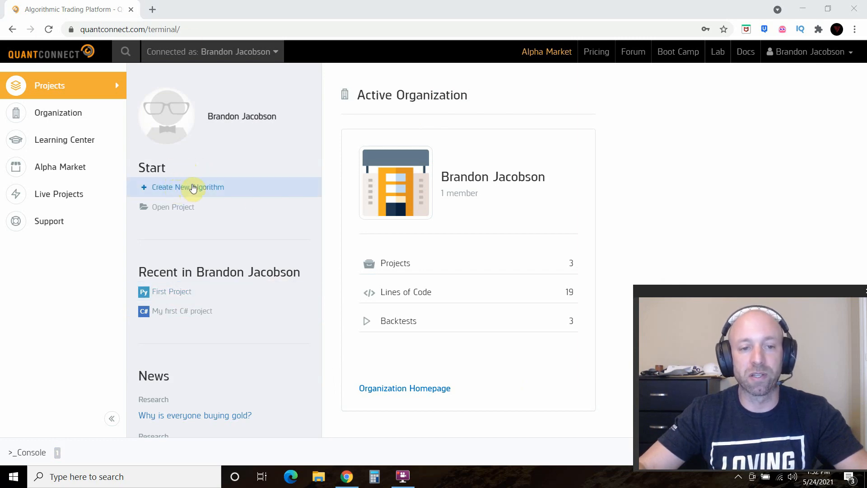
mouse_move(219, 59)
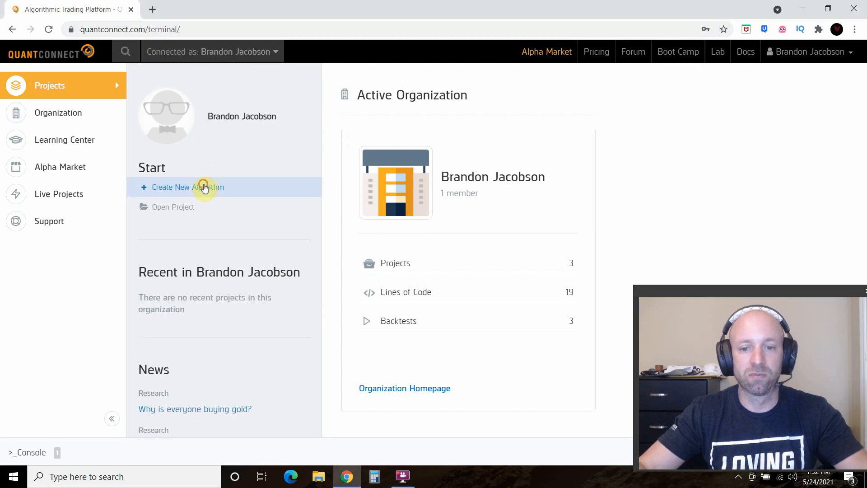
Create a new algorithm project and browse Strategy Builder's module catalog to page 2
click(188, 186)
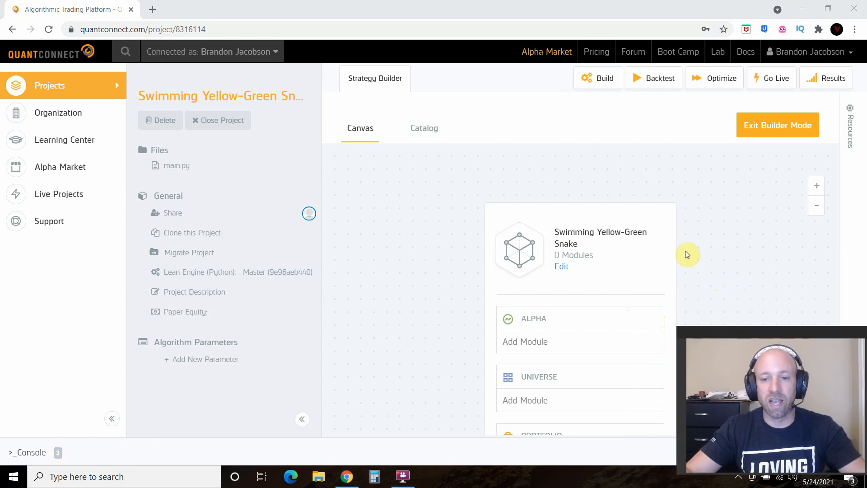
scroll(down, 3)
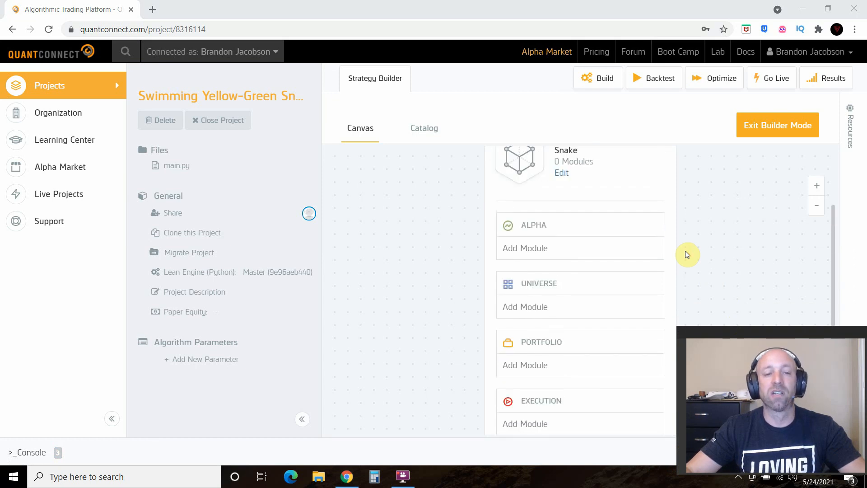
mouse_move(699, 5)
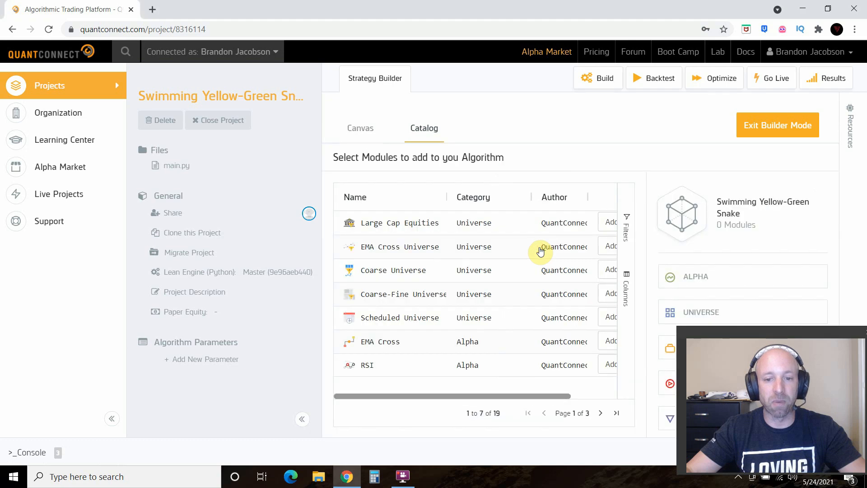
mouse_move(489, 226)
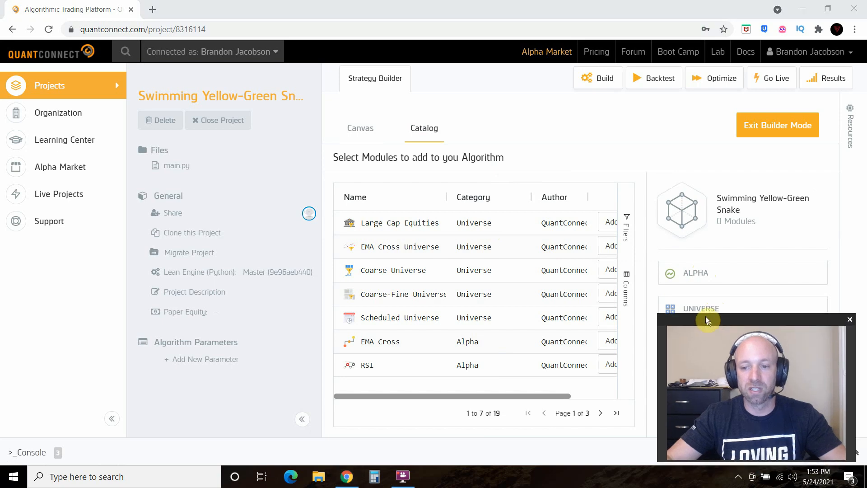
drag(707, 319, 55, 8)
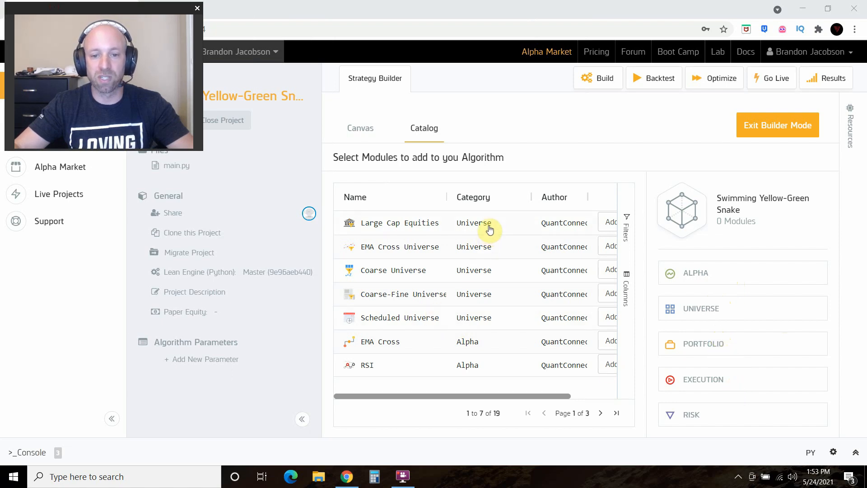
mouse_move(419, 232)
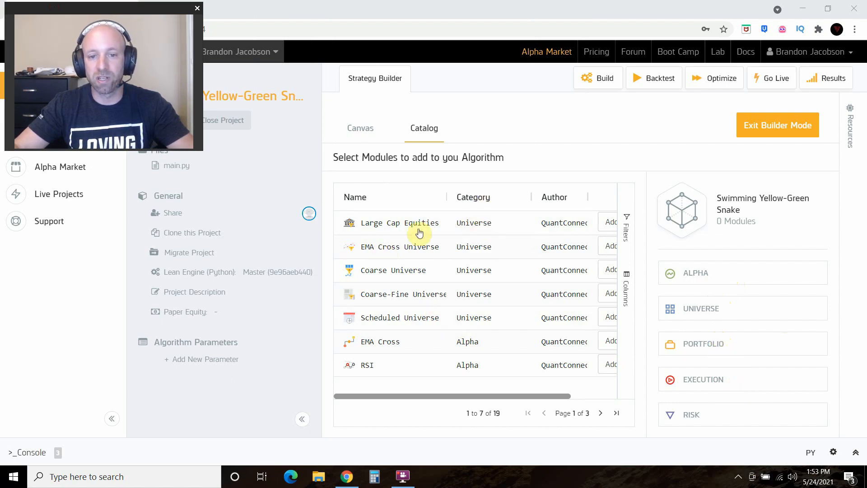
mouse_move(458, 354)
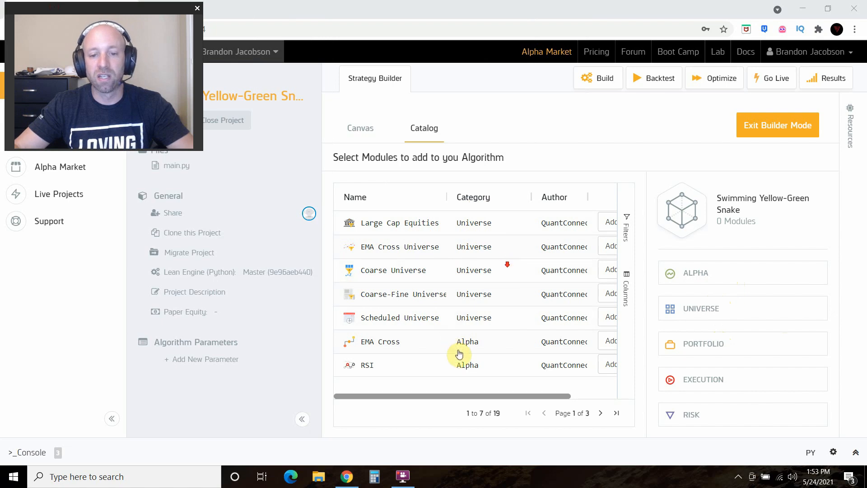
click(600, 413)
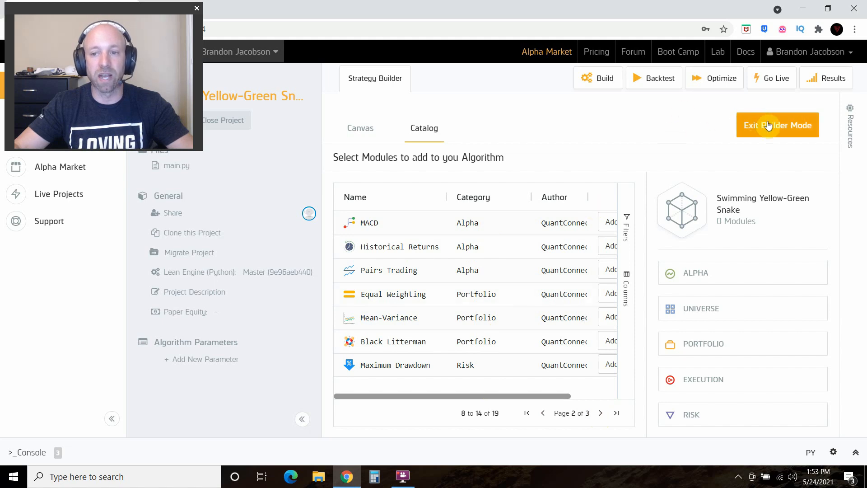
Leave Builder Mode for code view, then delete the Swimming Yellow-Green Snake project
click(776, 125)
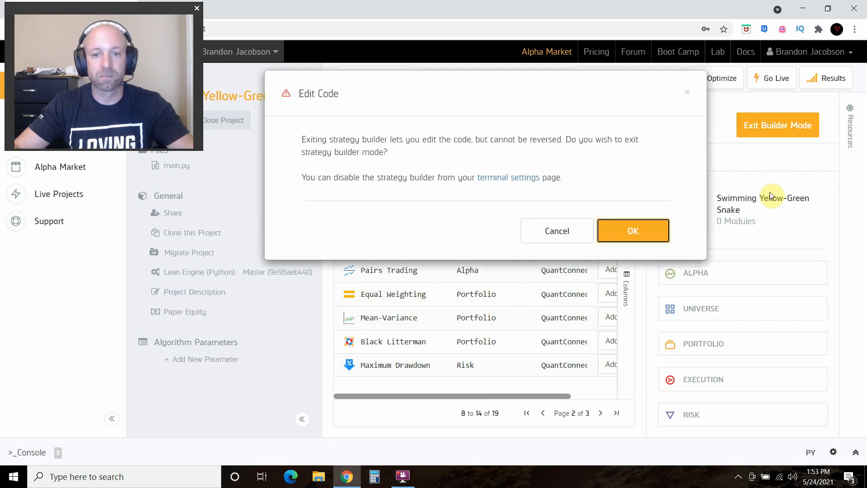
click(633, 231)
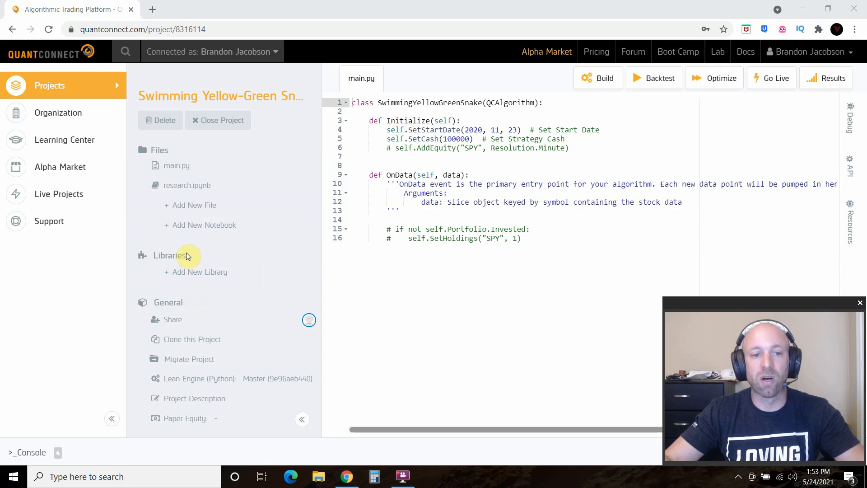
click(160, 120)
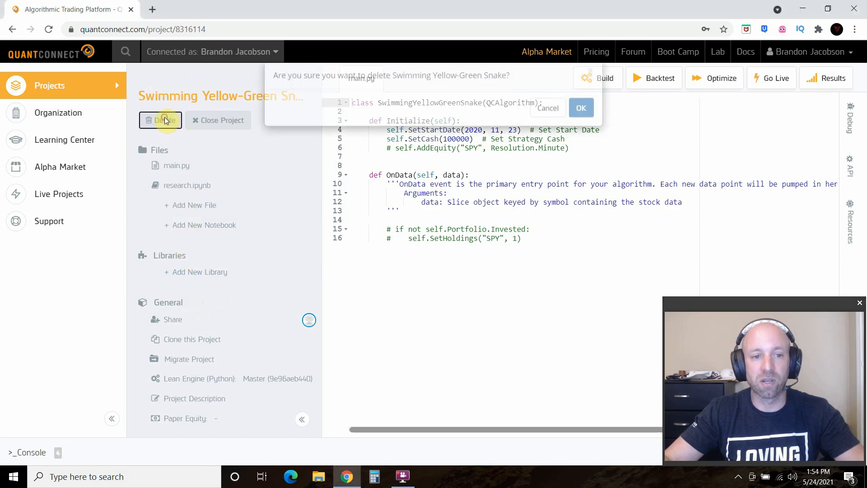
click(581, 108)
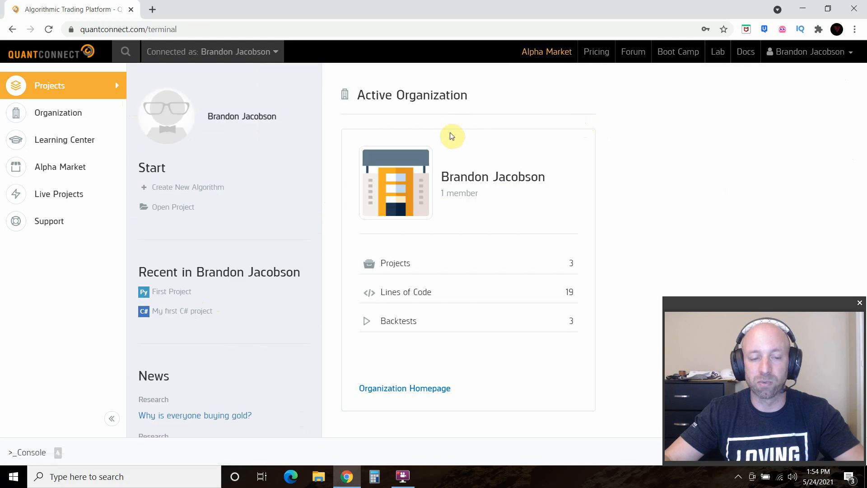
click(172, 291)
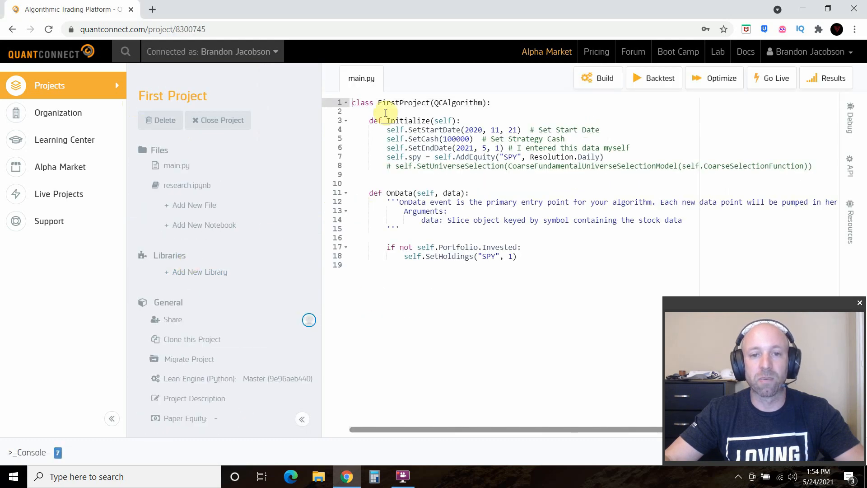
mouse_move(397, 106)
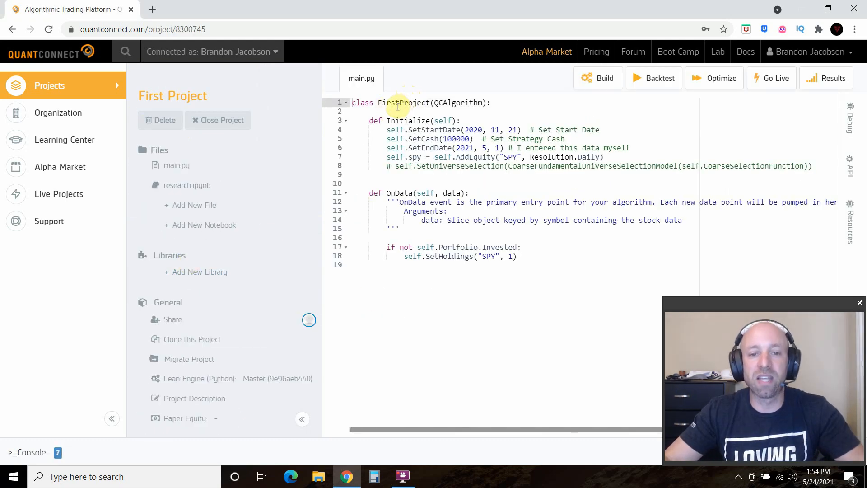
double_click(399, 103)
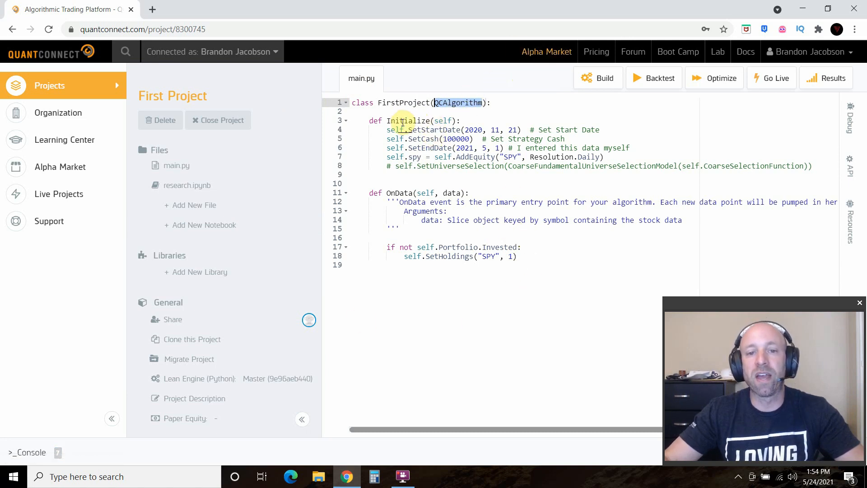
double_click(408, 121)
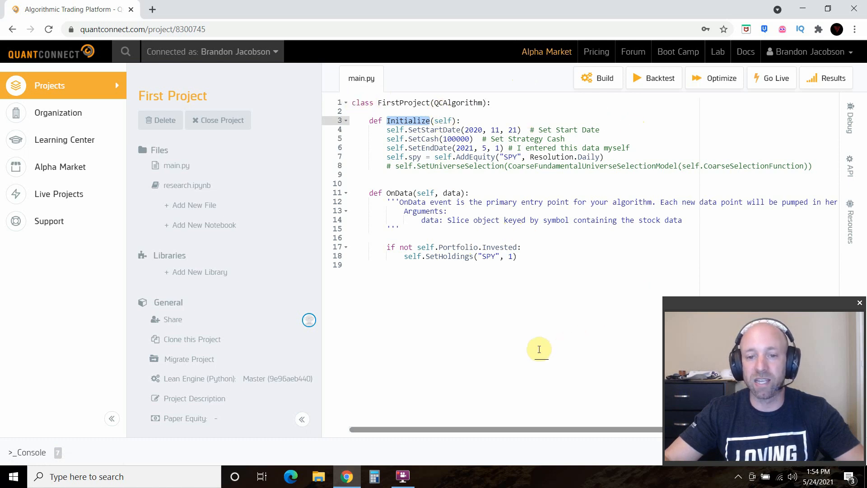
mouse_move(360, 103)
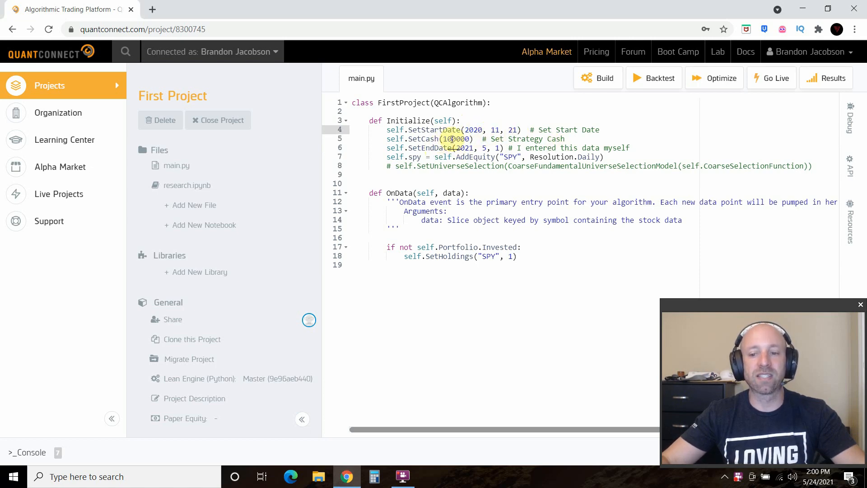
double_click(456, 139)
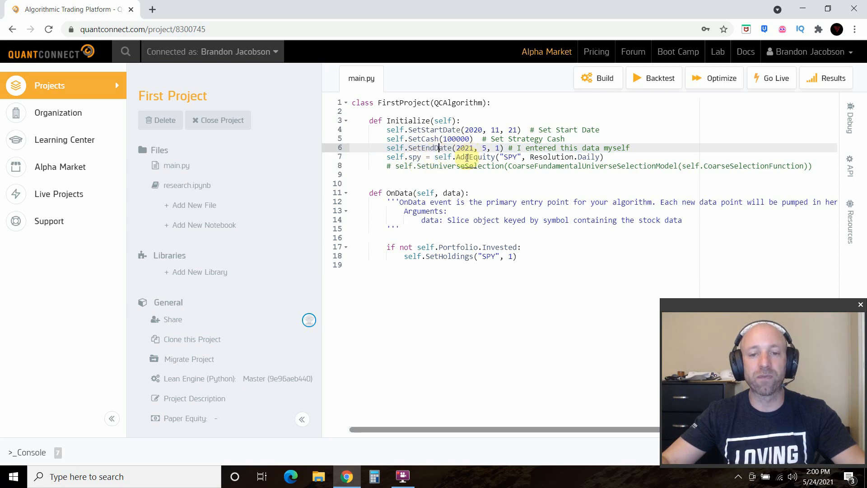
double_click(509, 156)
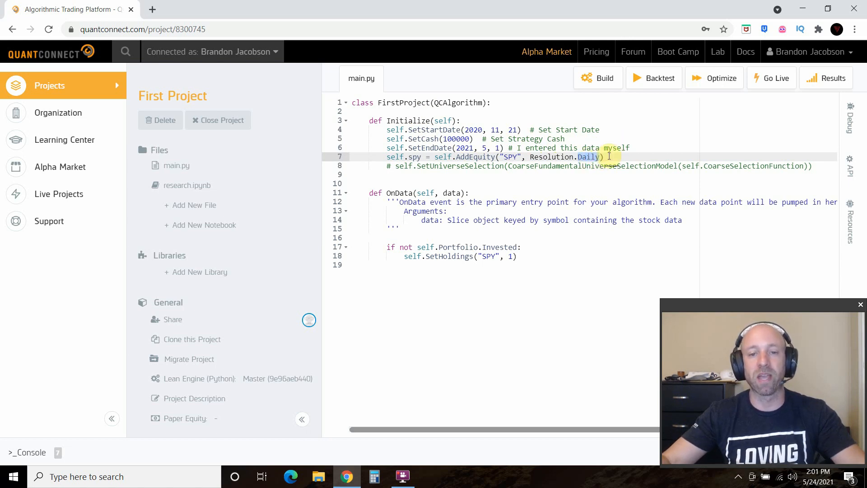
double_click(458, 165)
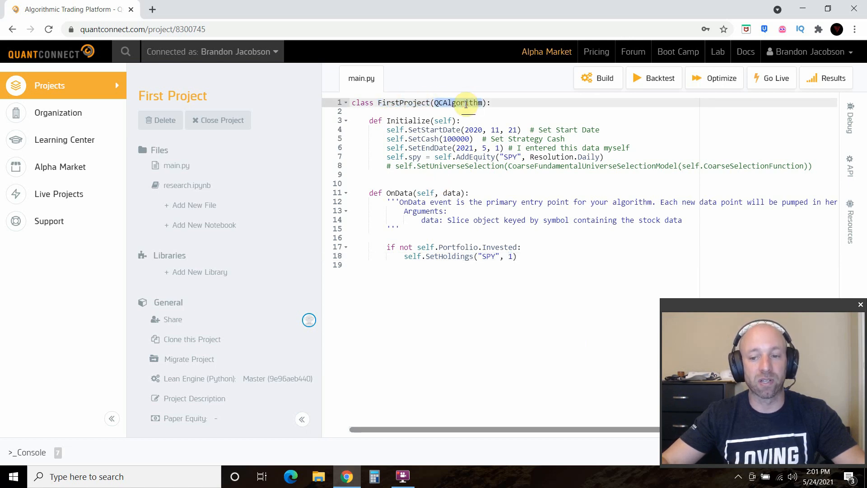
Highlight QCAlgorithm, the OnData data parameter and SPY in the SetHoldings line
double_click(409, 120)
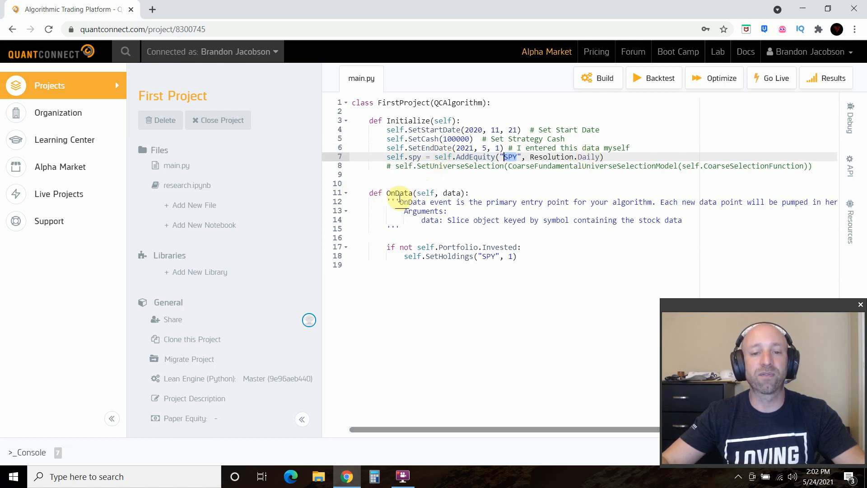
double_click(451, 193)
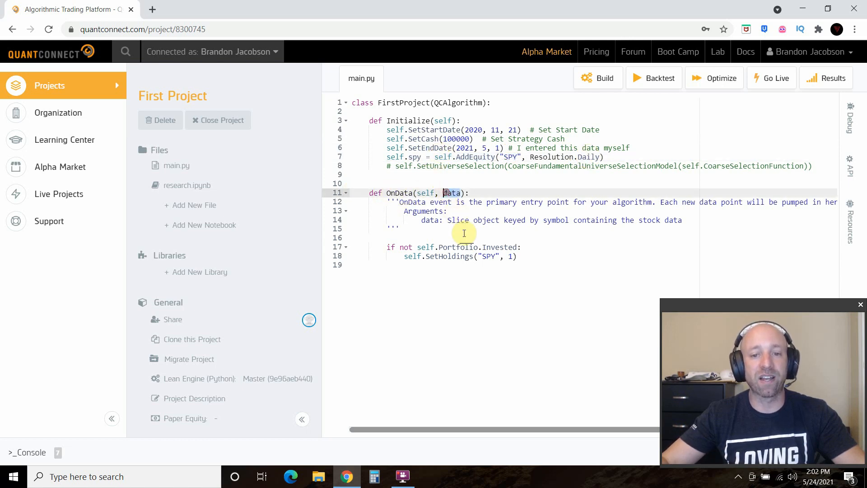
mouse_move(436, 244)
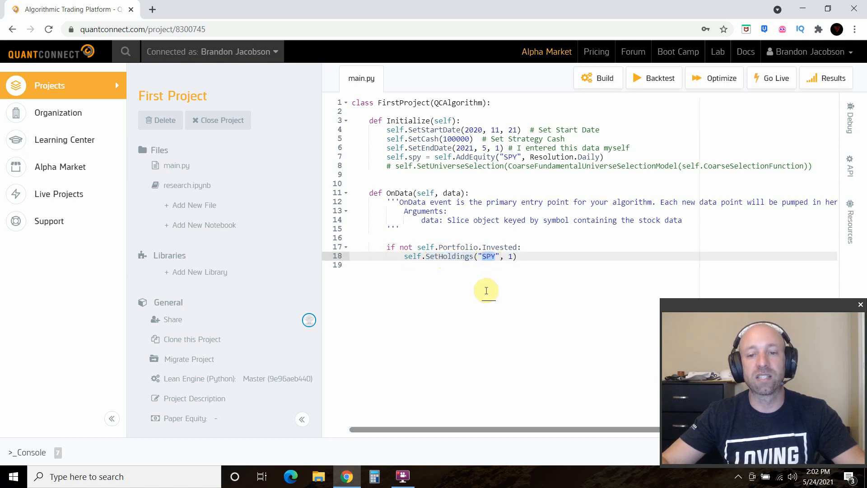
click(509, 256)
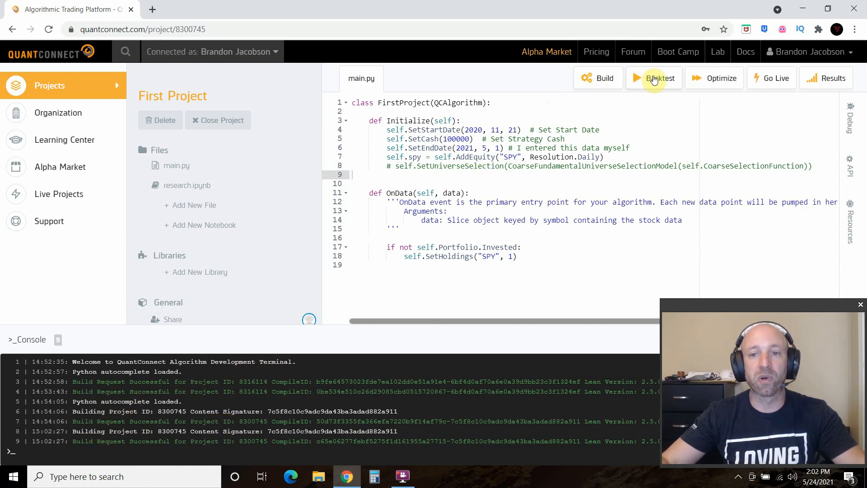
Submit a backtest of the buy-and-hold SPY algorithm, named Creative Blue Dogfish
click(657, 78)
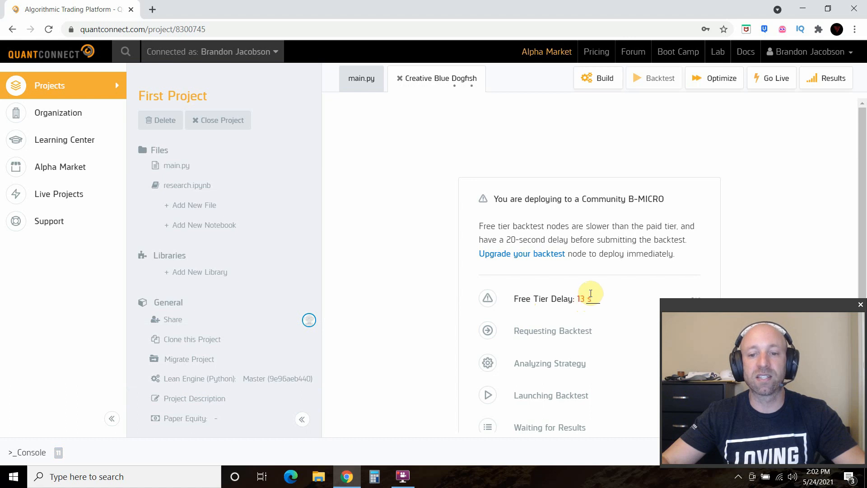
mouse_move(583, 194)
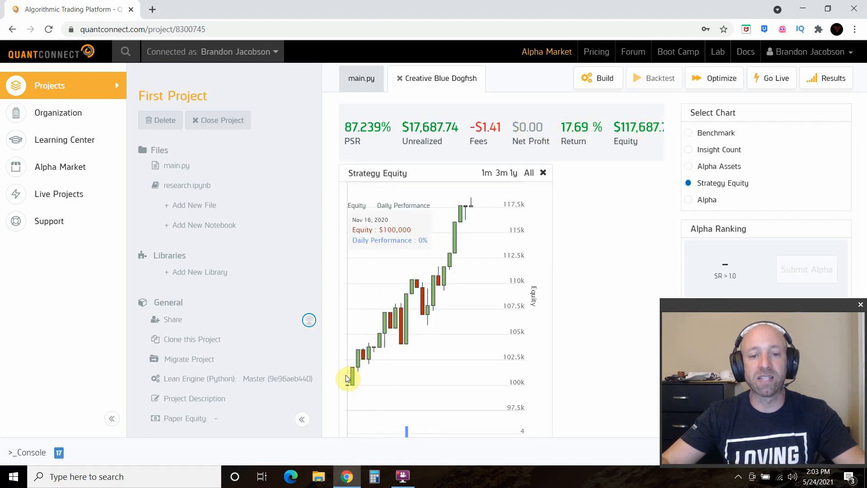
mouse_move(348, 381)
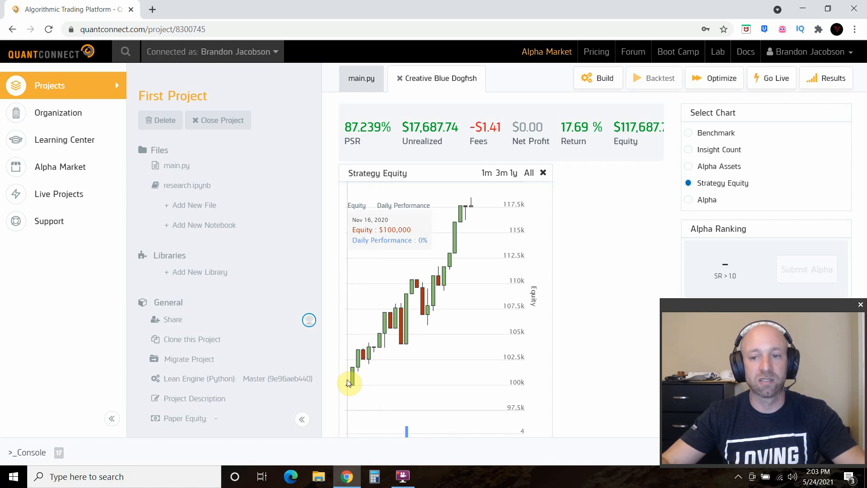
mouse_move(370, 354)
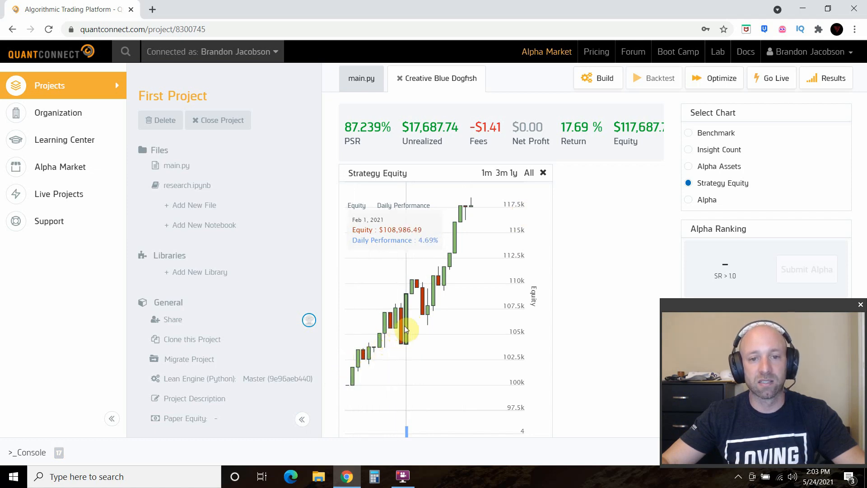
mouse_move(429, 298)
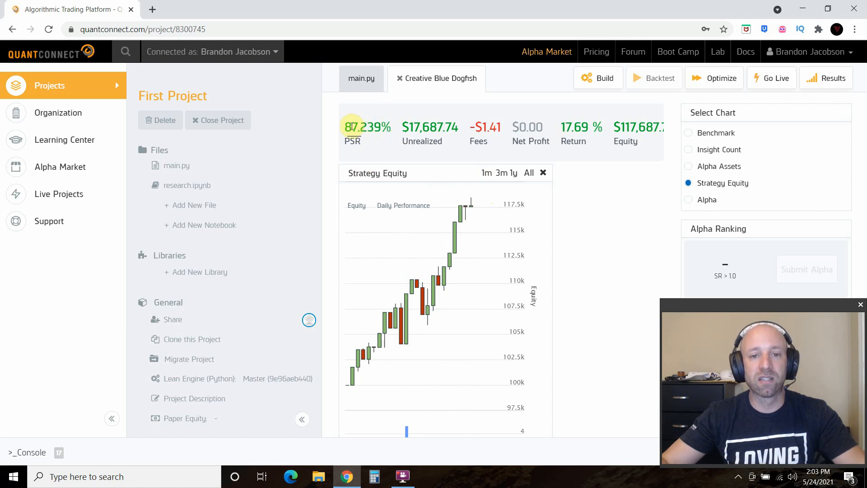
mouse_move(566, 402)
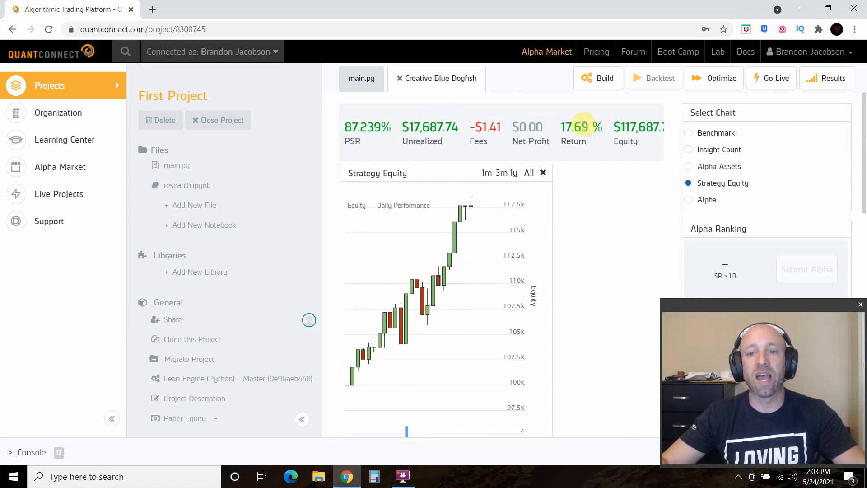
double_click(575, 126)
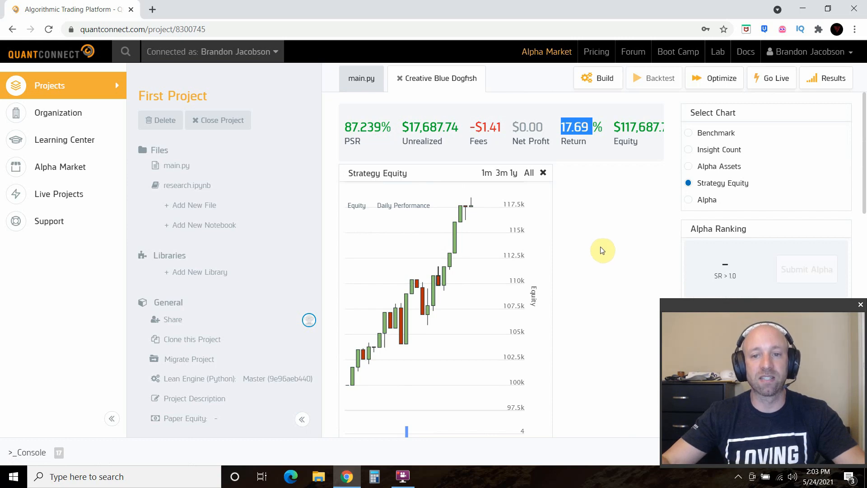
mouse_move(601, 248)
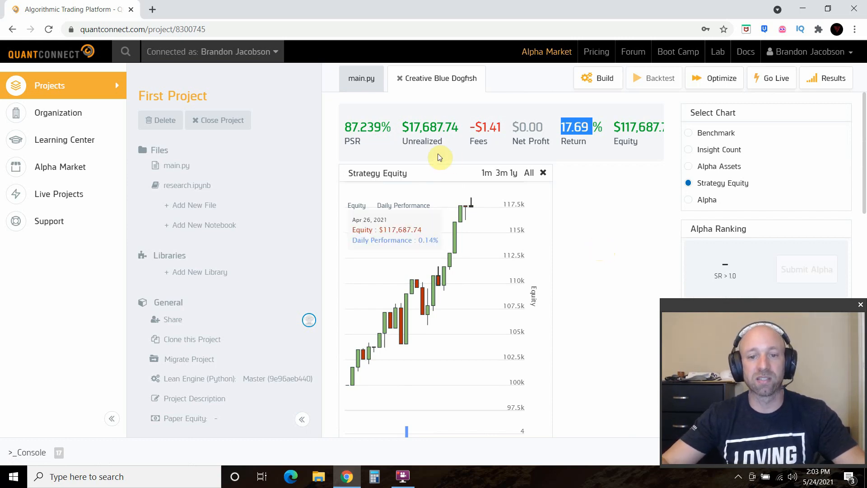
mouse_move(588, 233)
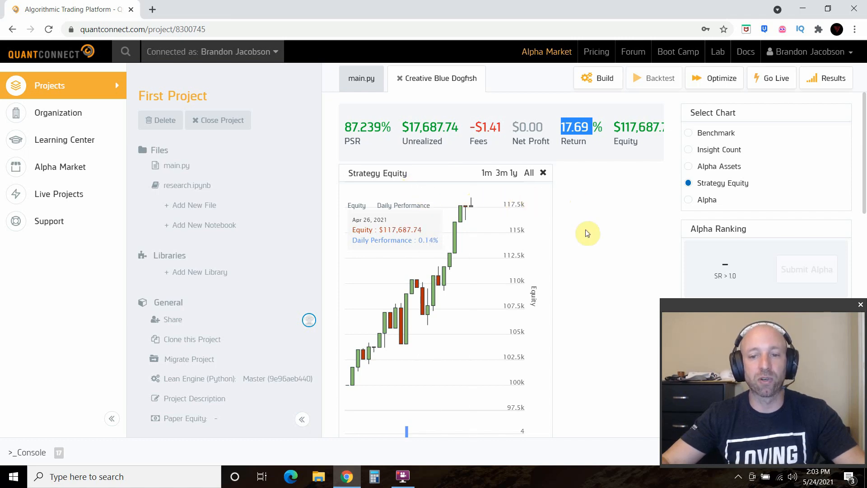
Scroll to Overall Statistics: 1 trade, 17.688% net profit, 3.065 Sharpe ratio
scroll(down, 3)
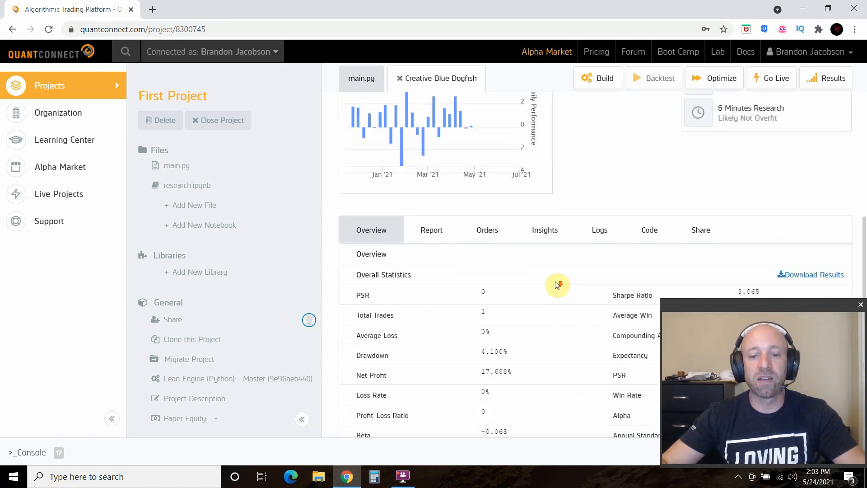
scroll(down, 3)
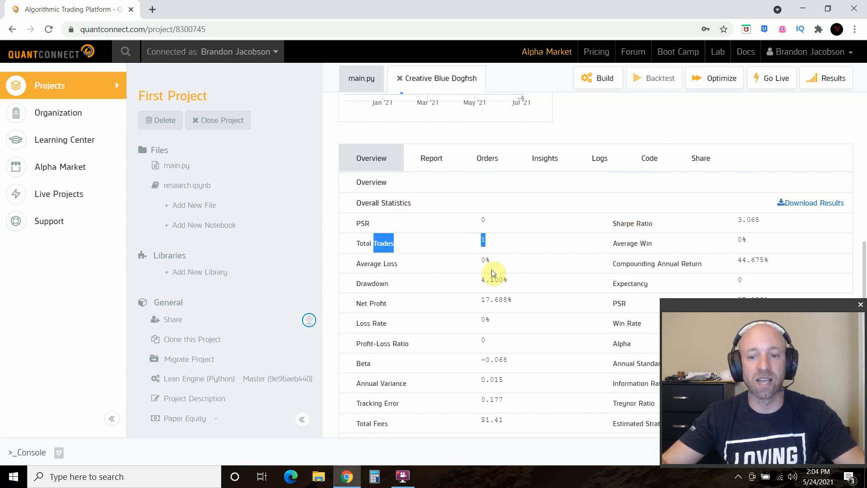
scroll(down, 3)
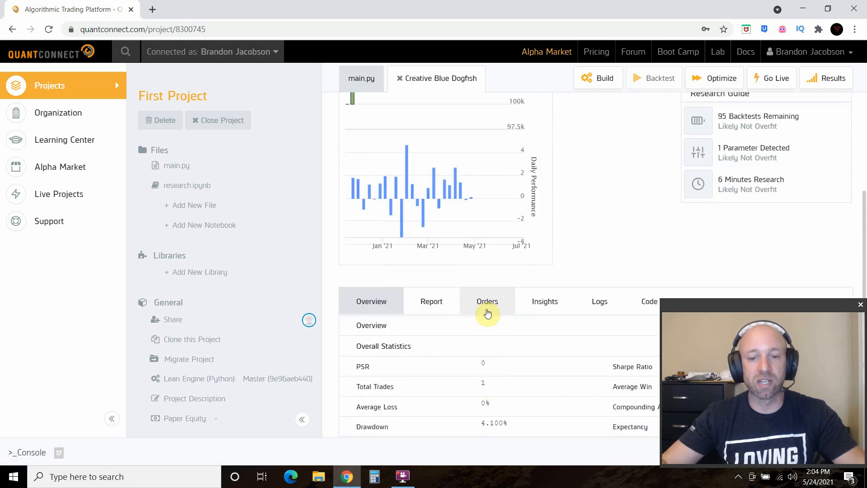
Show the Orders tab with one filled 282-share SPY market-on-open buy
click(487, 300)
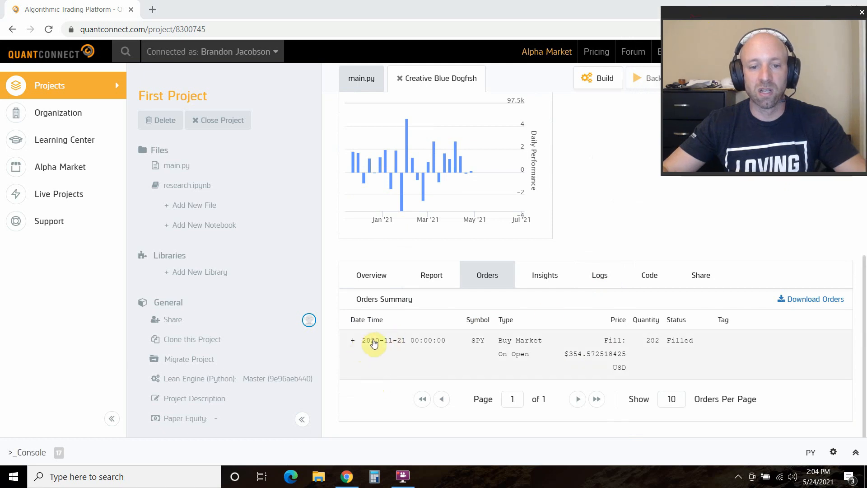
mouse_move(441, 353)
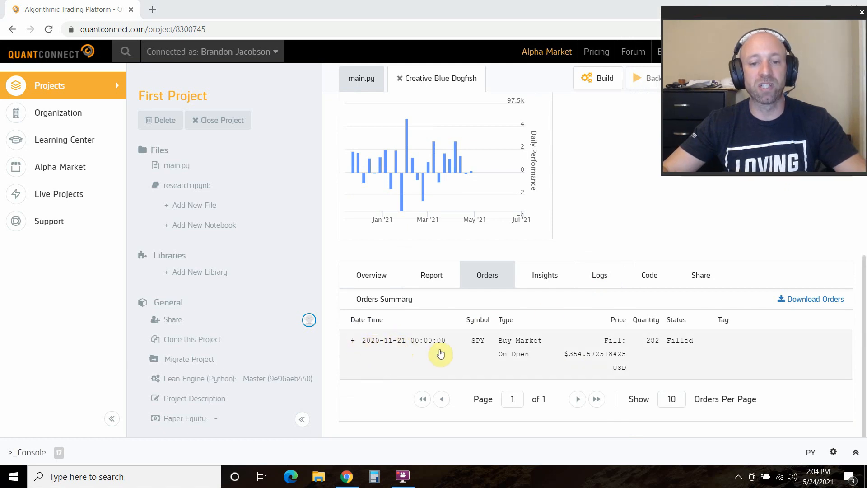
mouse_move(375, 326)
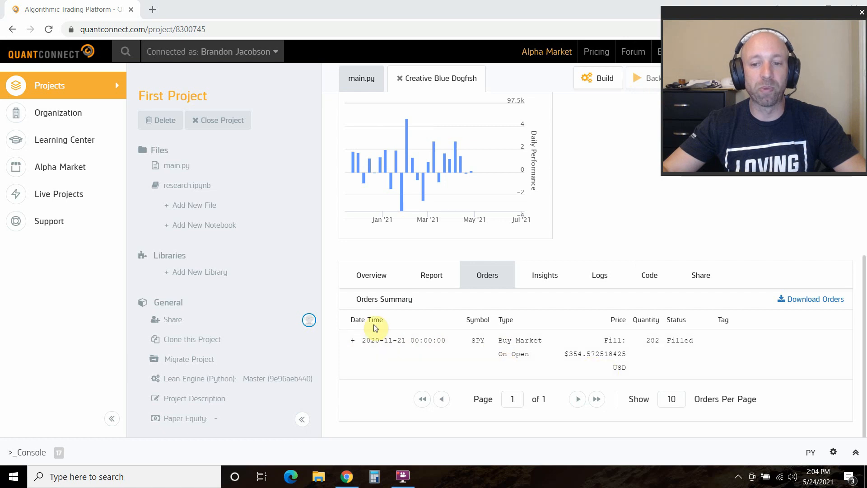
mouse_move(579, 337)
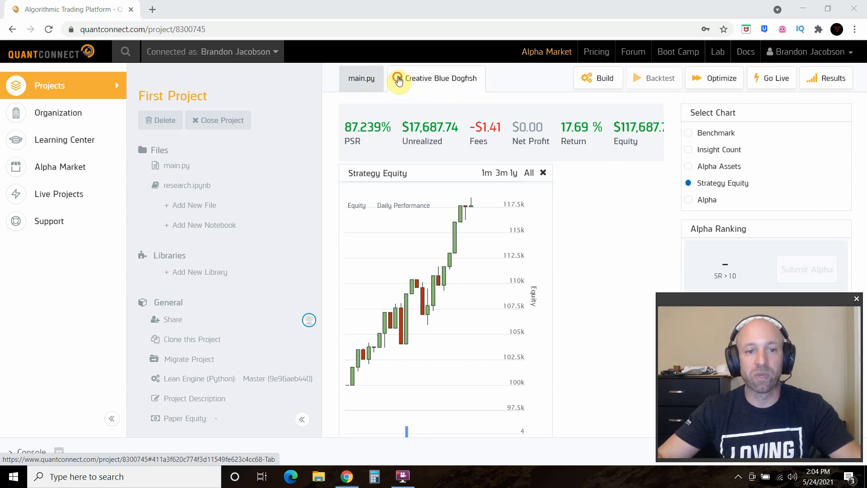
Close the Creative Blue Dogfish results tab and clear the selection in main.py
click(361, 78)
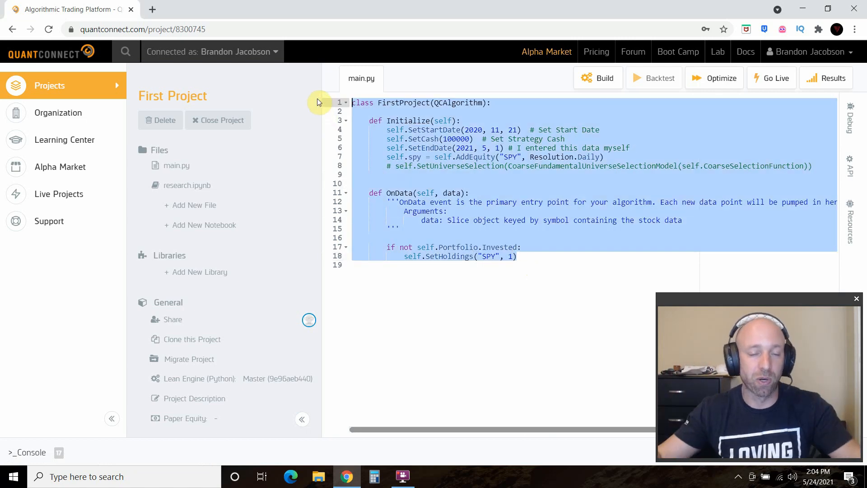
click(511, 256)
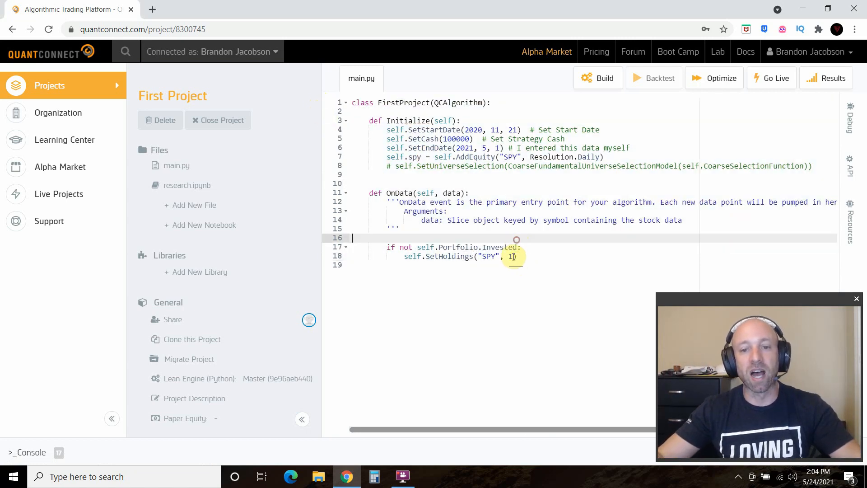